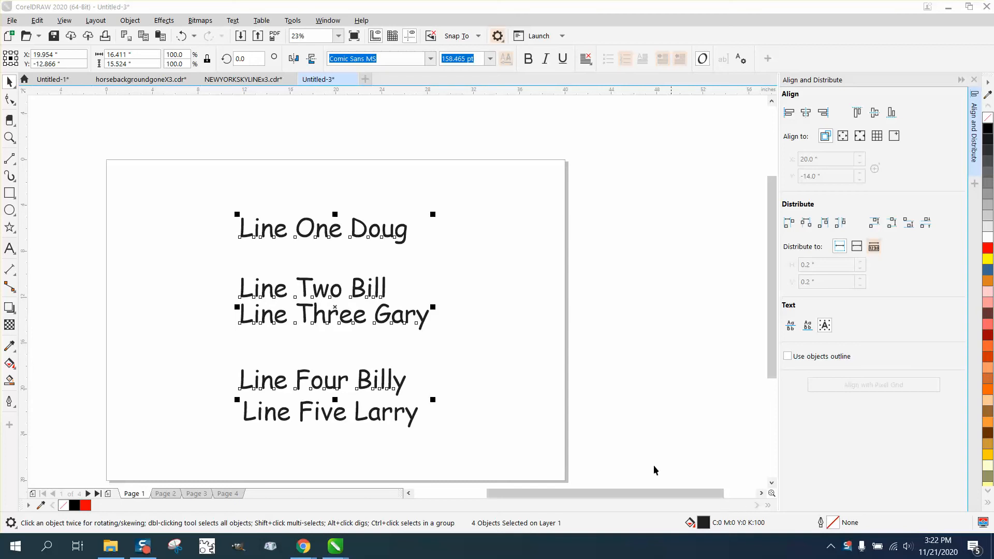
{"action": "mouse_move", "coordinate": [346, 260]}
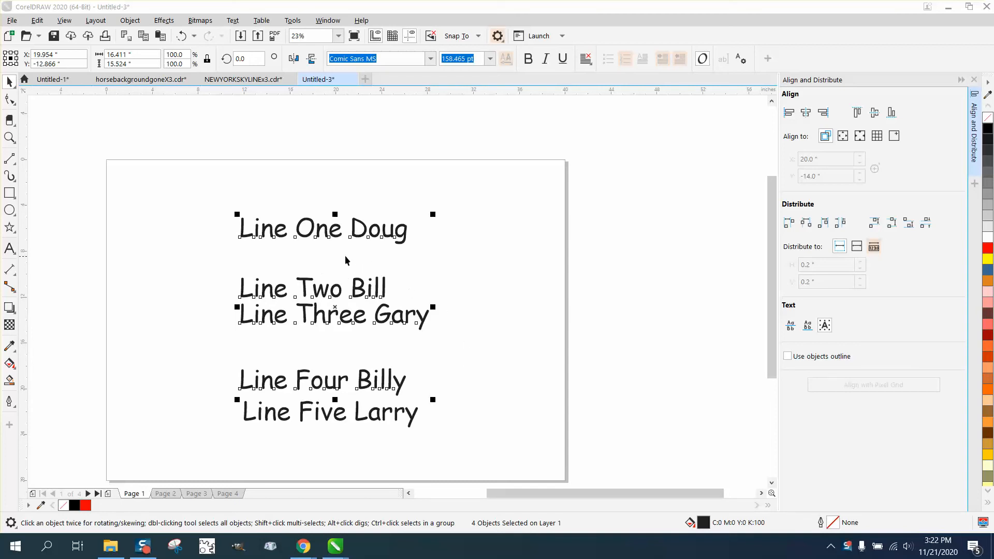
{"action": "mouse_move", "coordinate": [348, 294]}
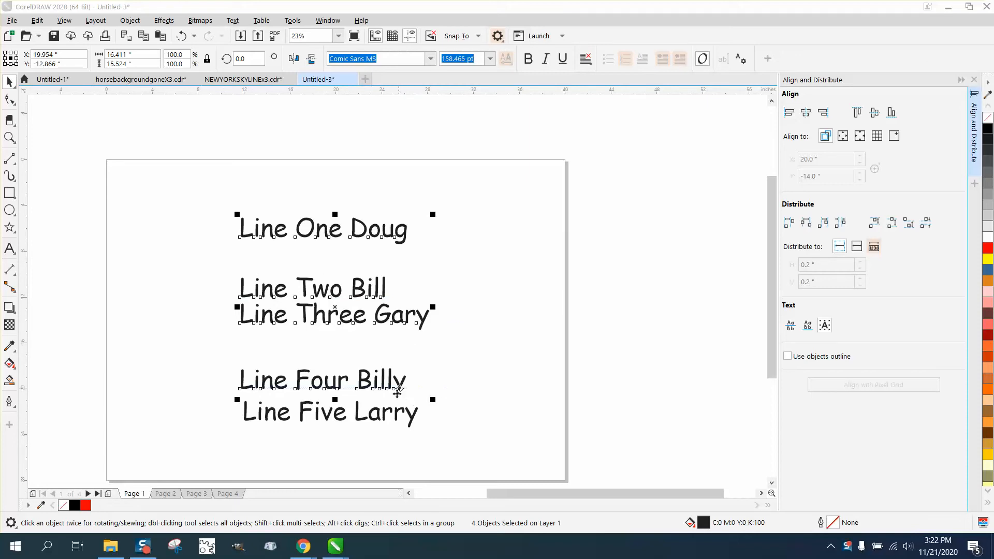
{"action": "mouse_move", "coordinate": [745, 253]}
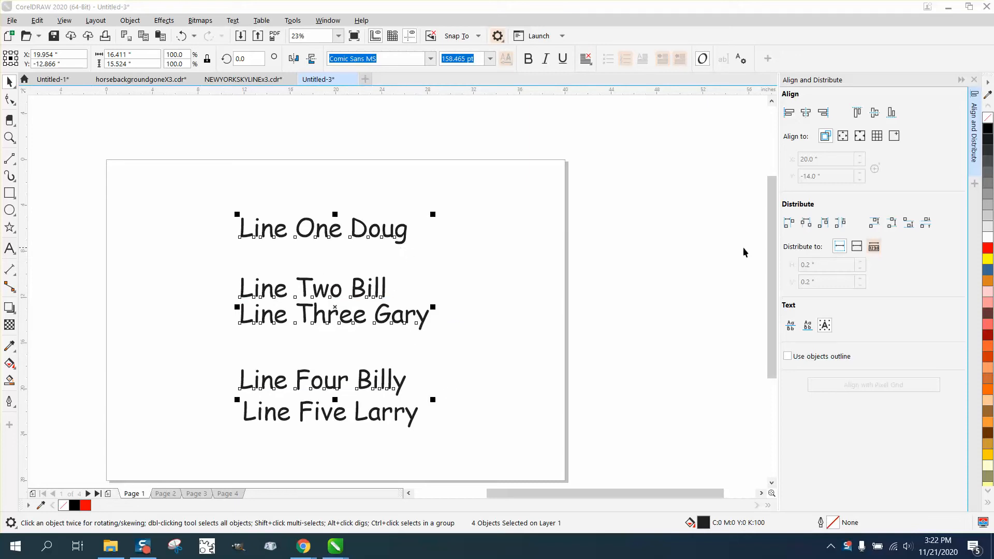
{"action": "mouse_move", "coordinate": [914, 238]}
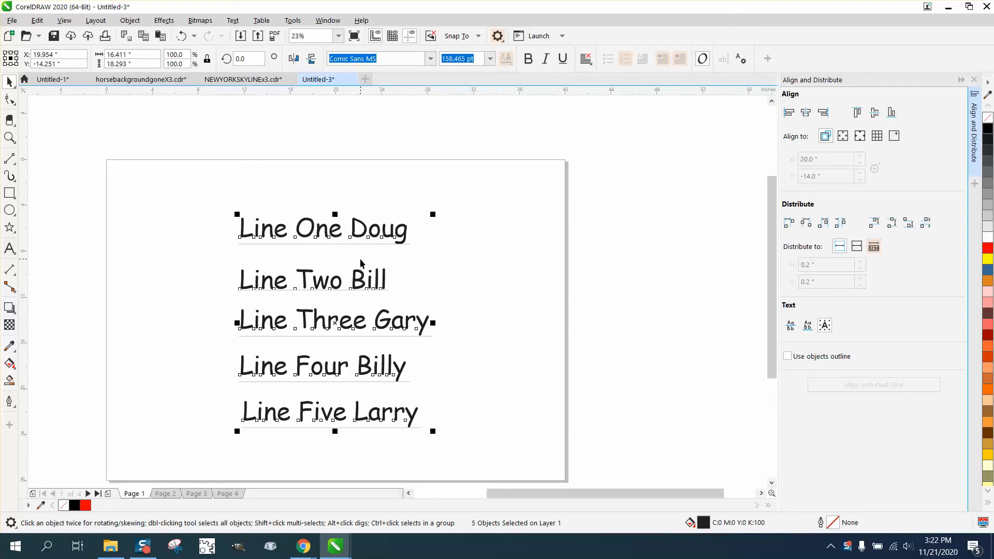
{"action": "mouse_move", "coordinate": [352, 290]}
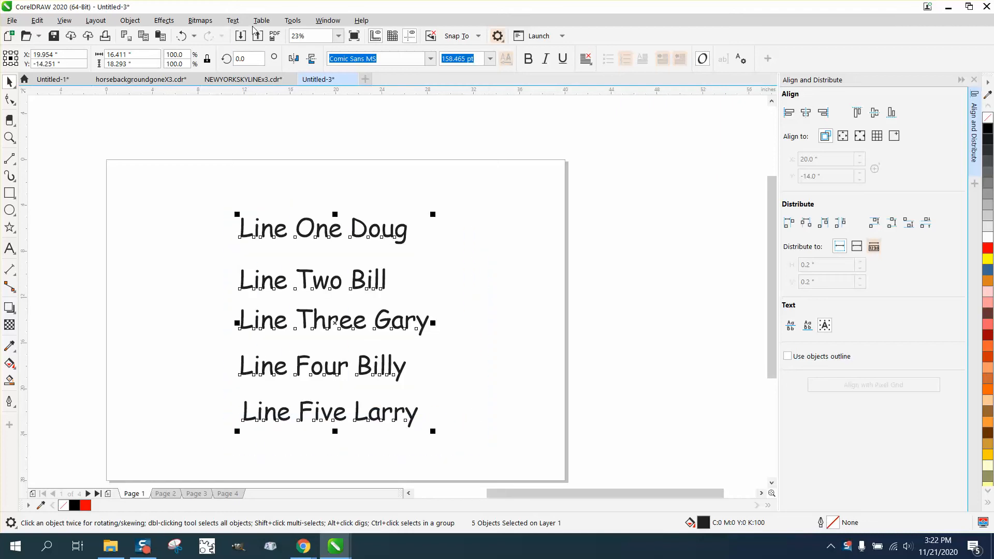
Convert the five lines to UPPERCASE and distribute their vertical centers evenly down the page.
{"action": "left_click", "coordinate": [232, 19]}
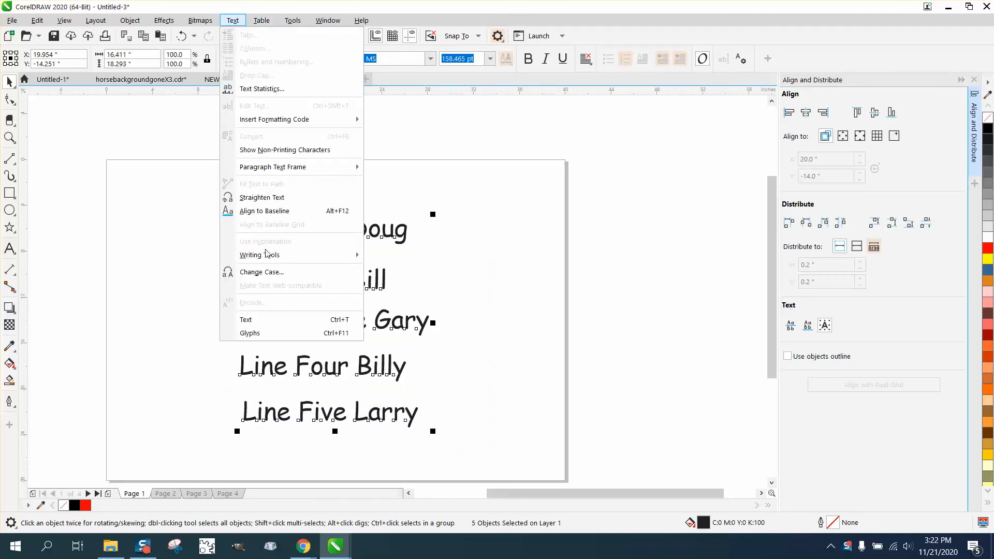
{"action": "left_click", "coordinate": [261, 271]}
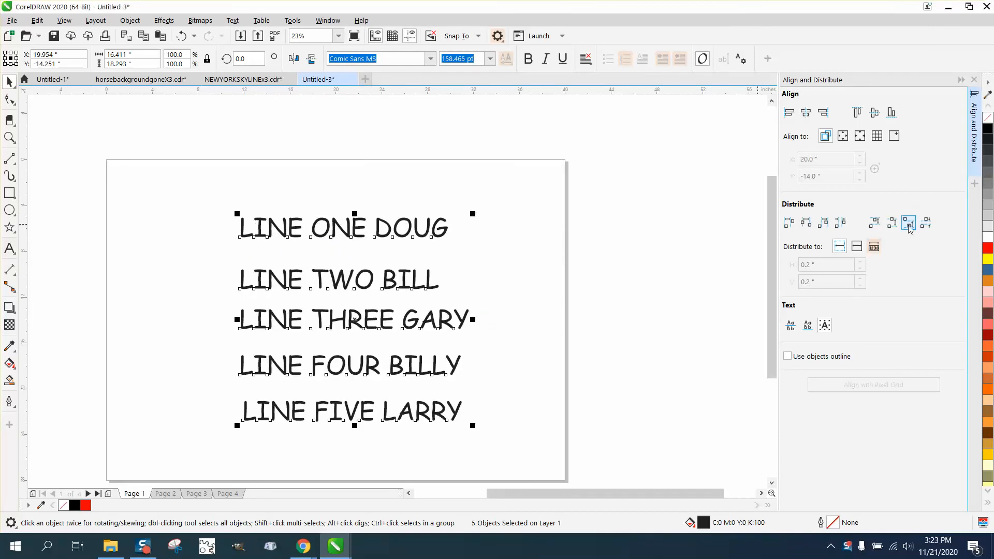
{"action": "left_click", "coordinate": [908, 222]}
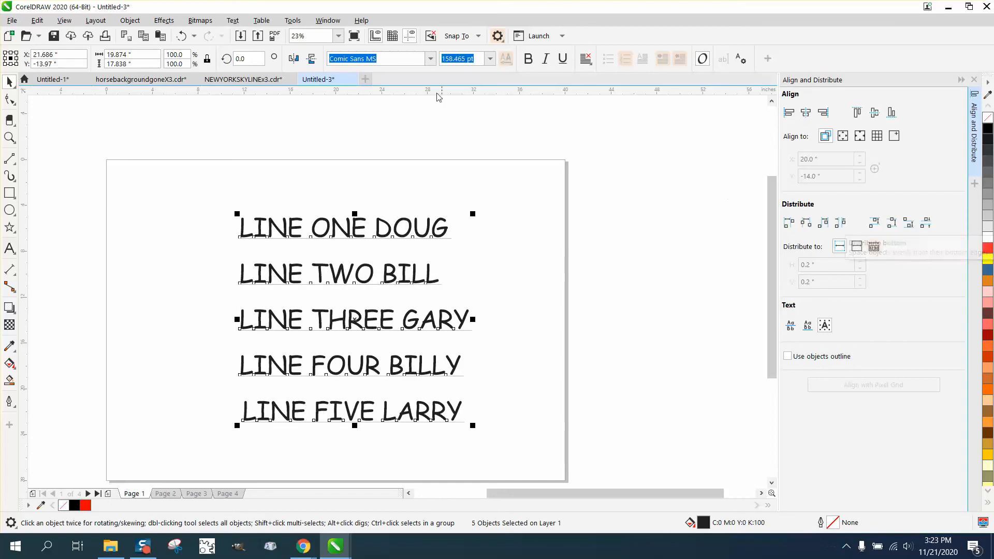
{"action": "left_click", "coordinate": [232, 21]}
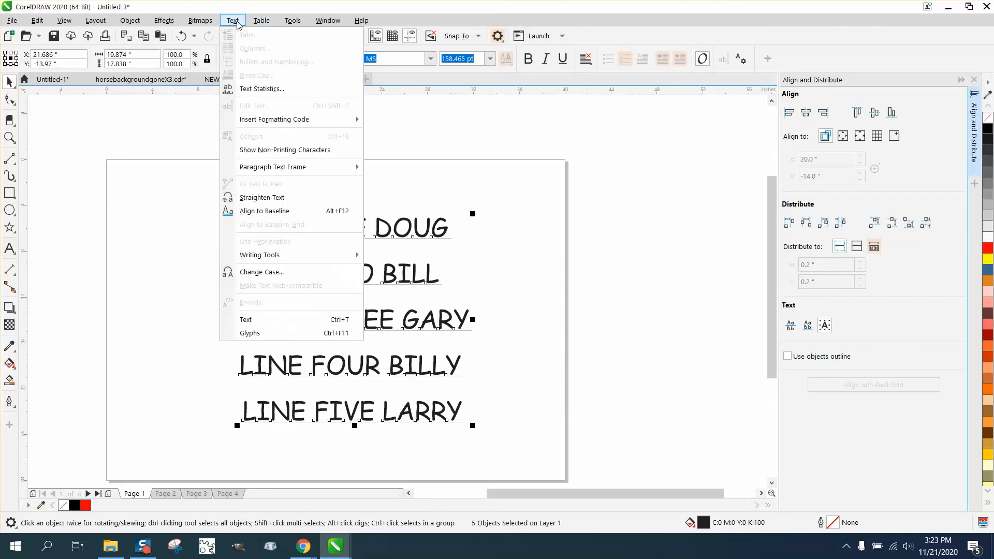
{"action": "mouse_move", "coordinate": [260, 272]}
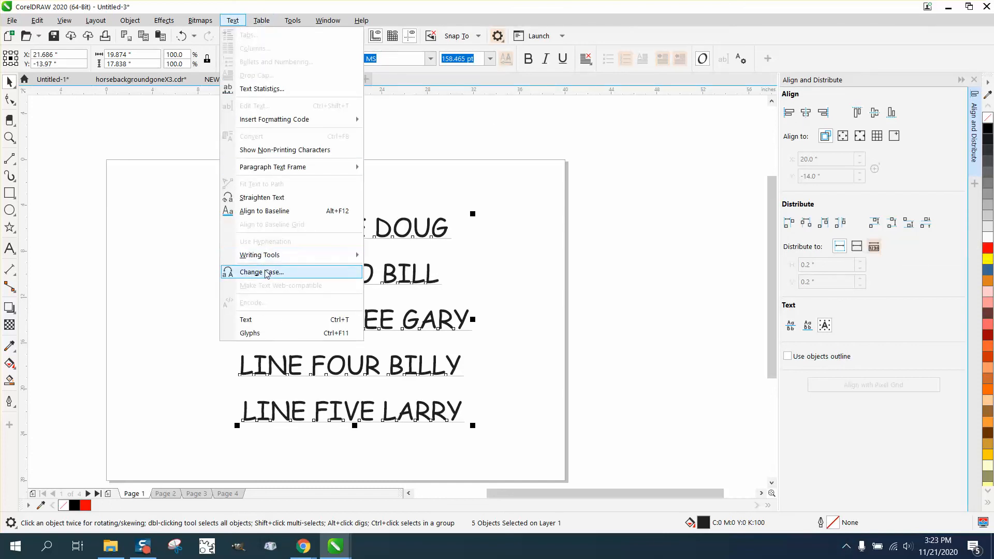
Apply Title Case via Change Case so each word is capitalized again.
{"action": "left_click", "coordinate": [262, 271]}
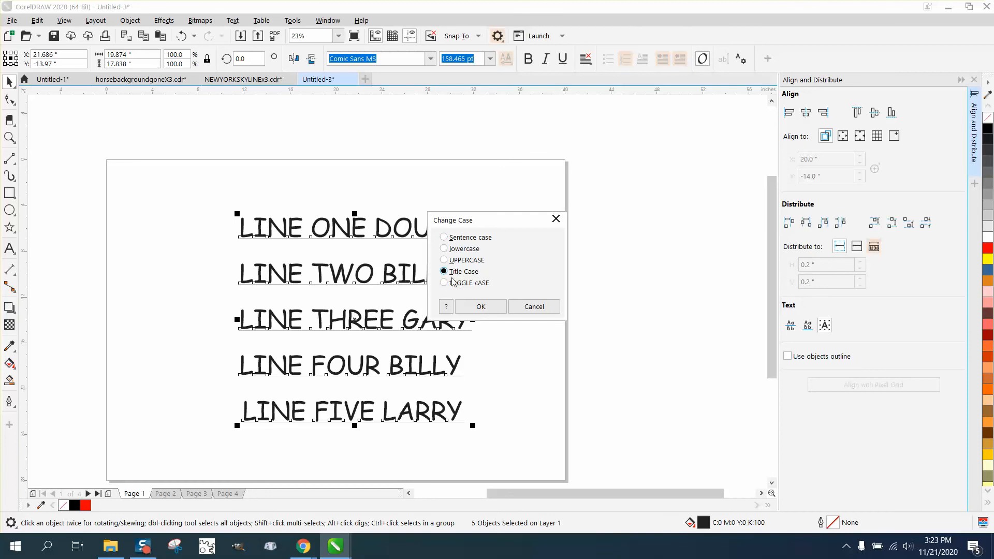
{"action": "left_click", "coordinate": [480, 307]}
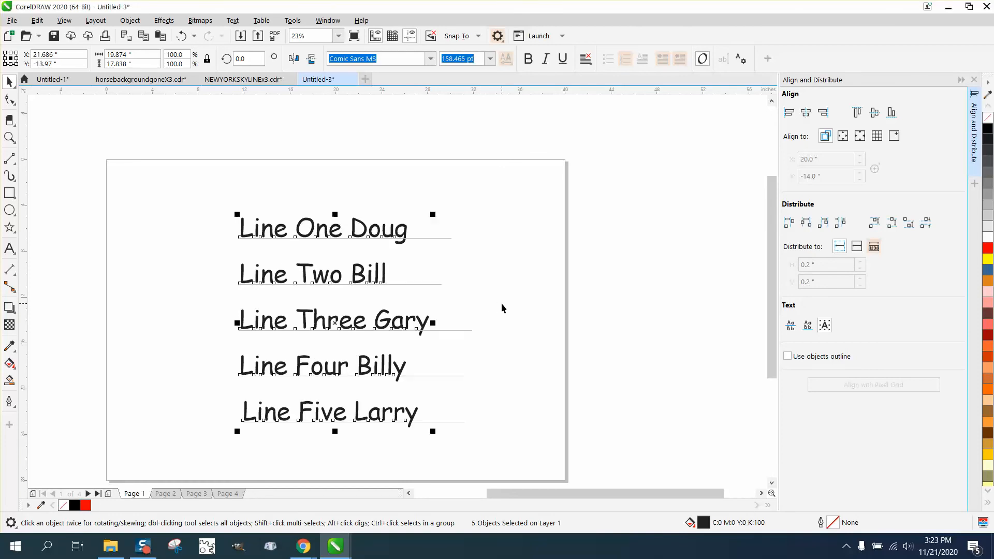
{"action": "mouse_move", "coordinate": [473, 343]}
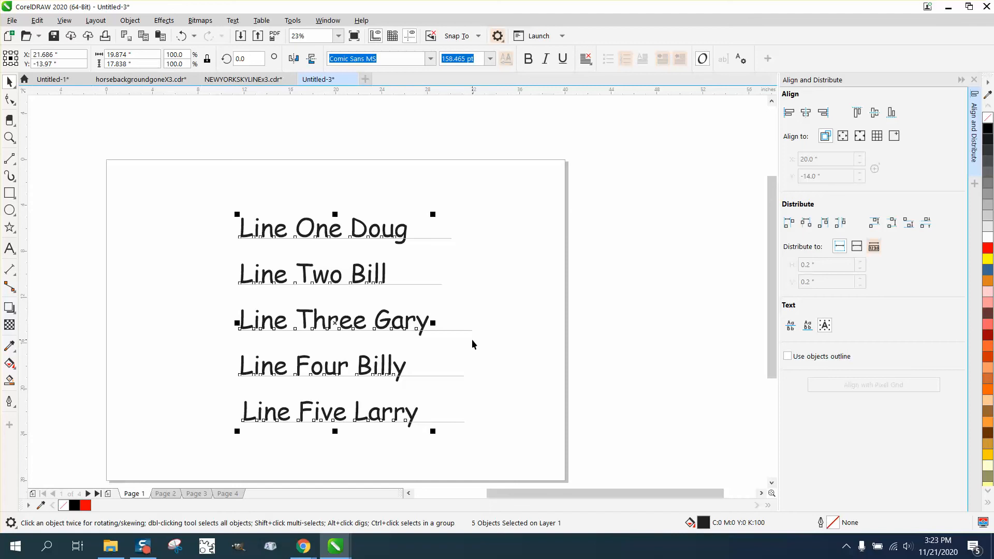
{"action": "mouse_move", "coordinate": [716, 298]}
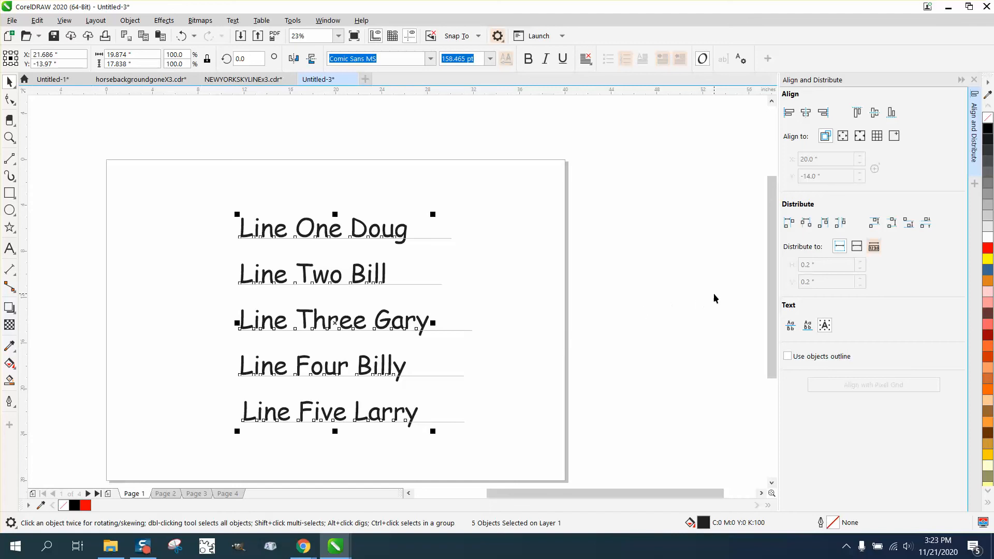
{"action": "mouse_move", "coordinate": [753, 264]}
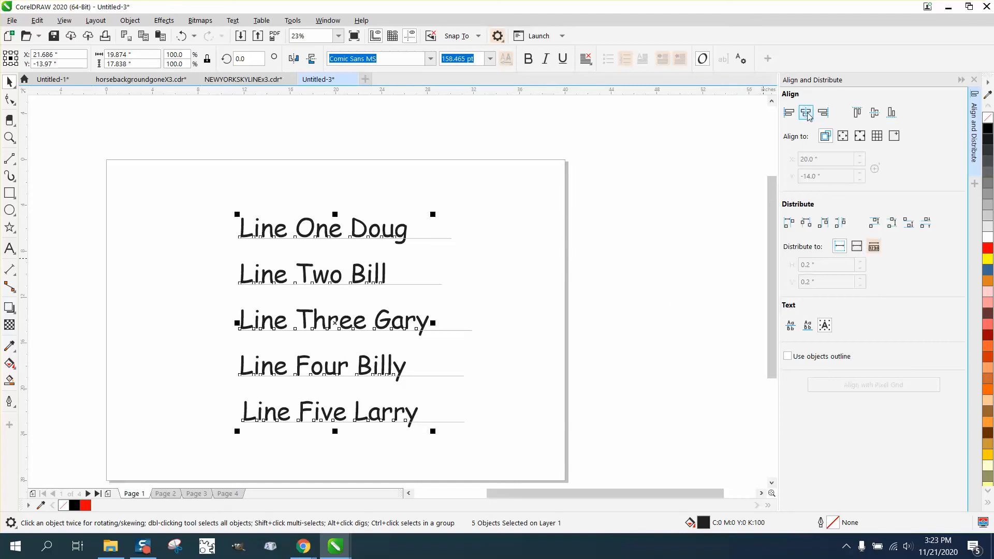
Align the five lines' horizontal centers and reselect all of them.
{"action": "left_click", "coordinate": [789, 113]}
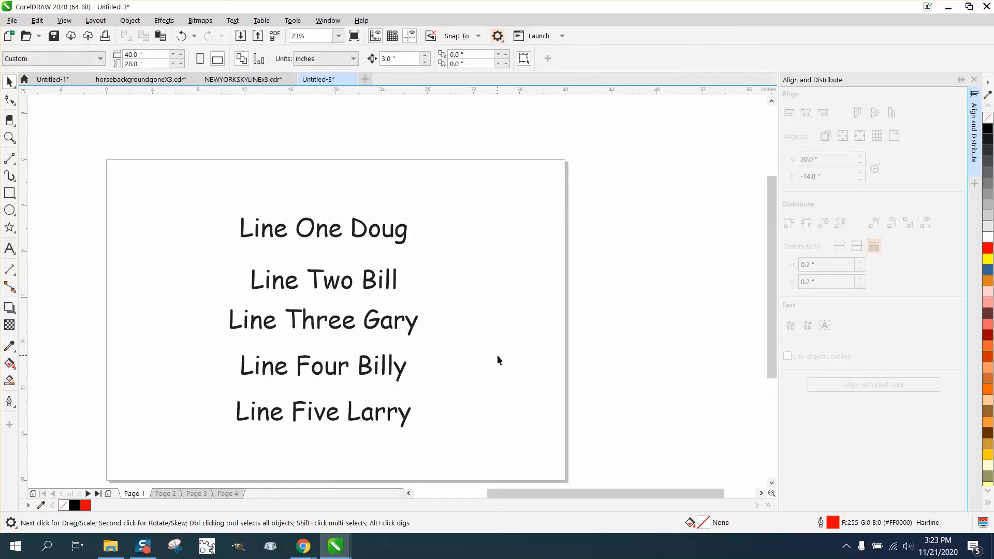
{"action": "mouse_move", "coordinate": [374, 290]}
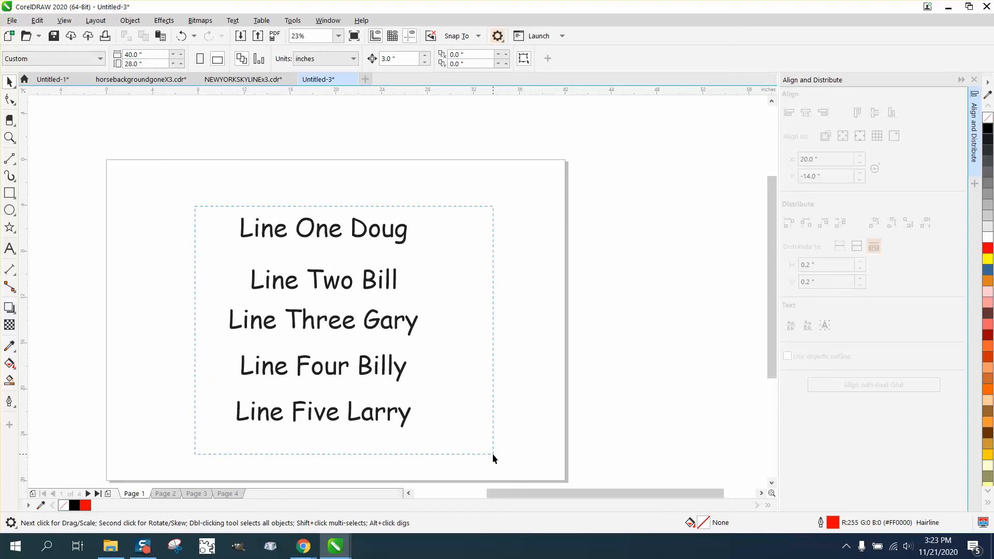
{"action": "left_click", "coordinate": [231, 20]}
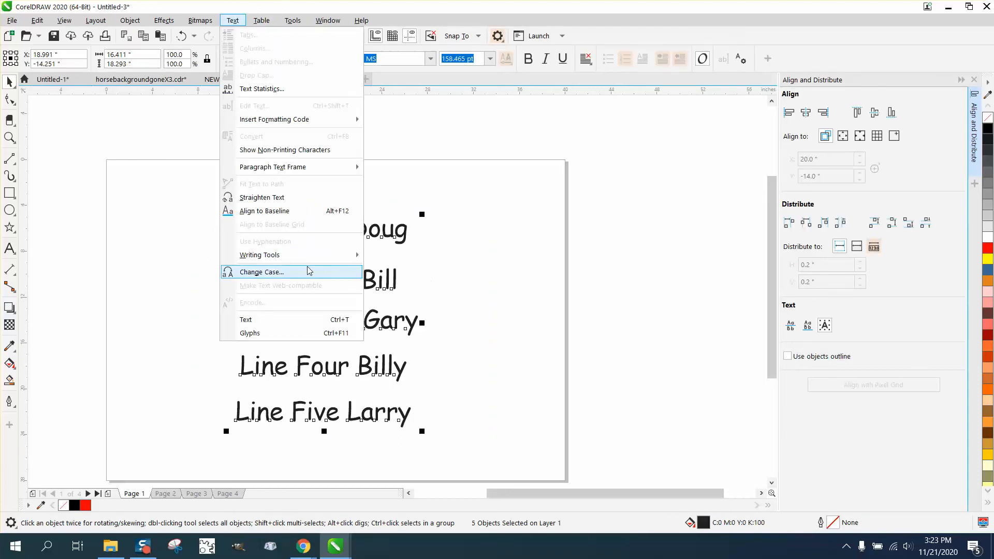
Change the centered lines to UPPERCASE and distribute their vertical centers evenly.
{"action": "left_click", "coordinate": [261, 272]}
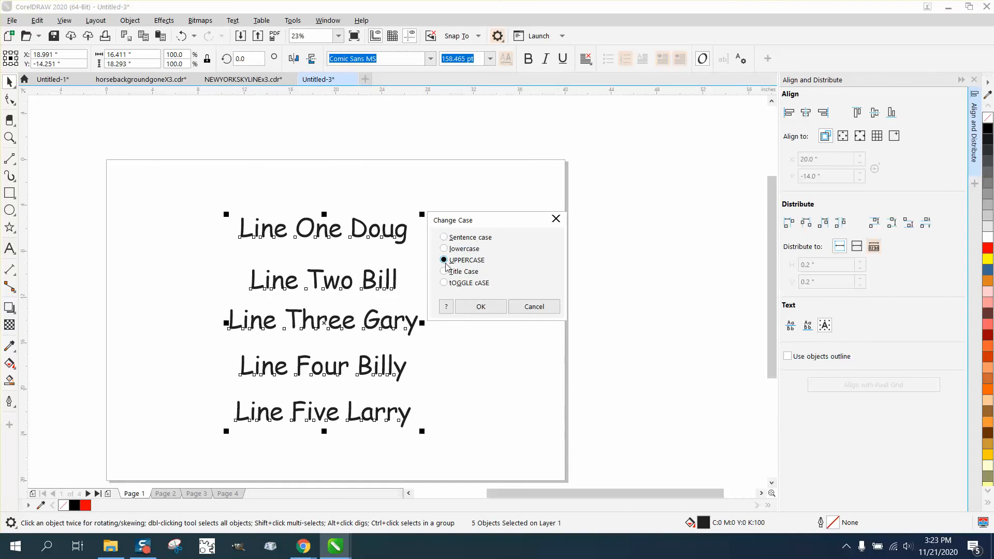
{"action": "left_click", "coordinate": [479, 306]}
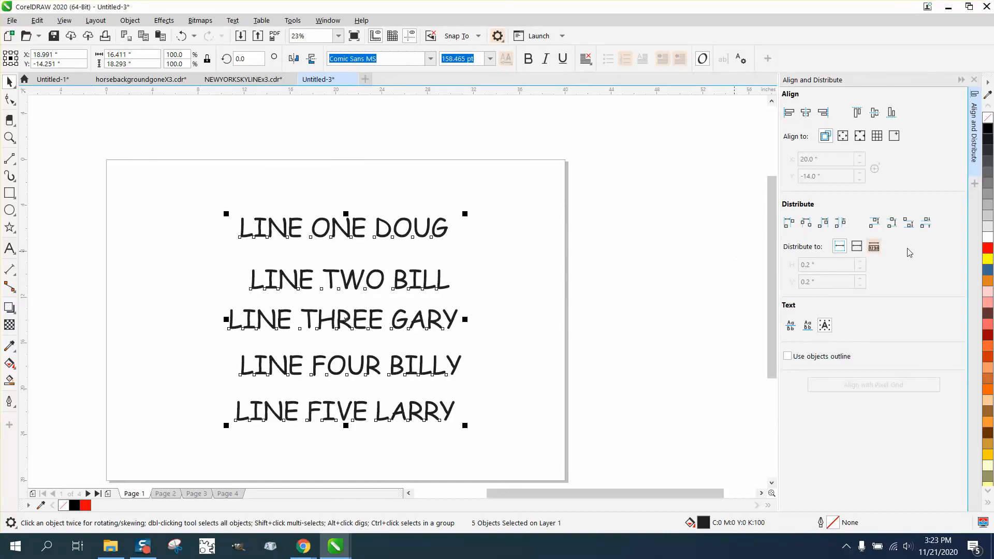
{"action": "left_click", "coordinate": [890, 223]}
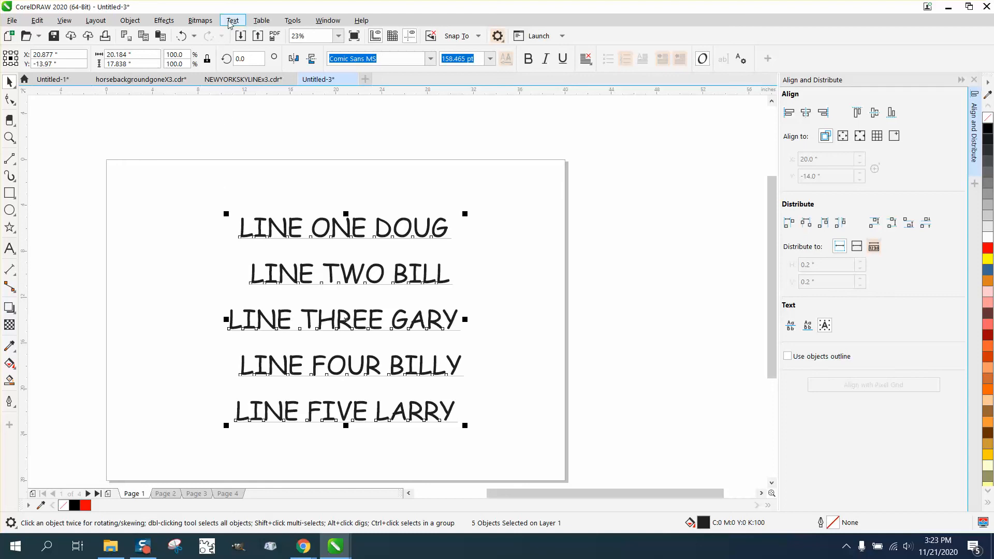
Switch the evenly spaced lines back to Title Case through Change Case.
{"action": "left_click", "coordinate": [232, 20]}
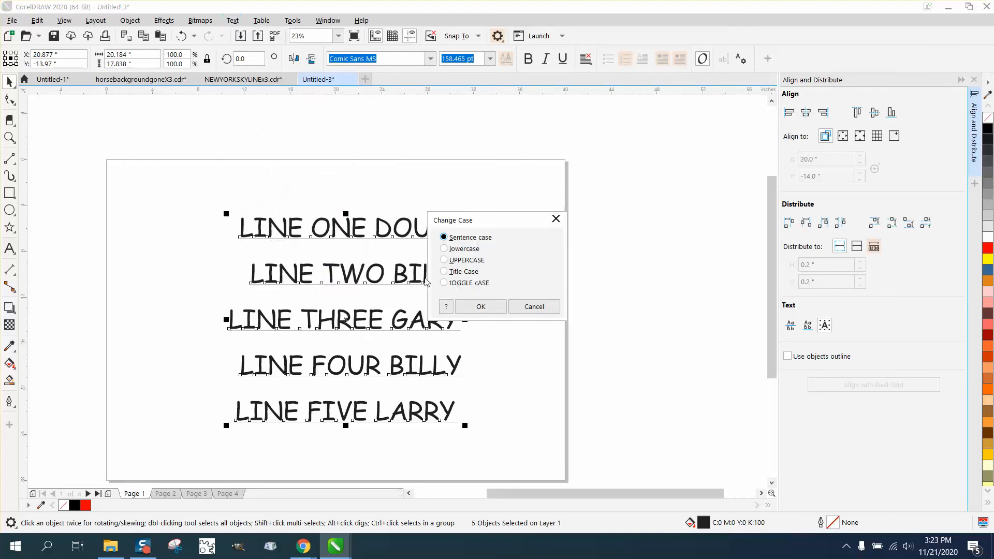
{"action": "left_click", "coordinate": [445, 260]}
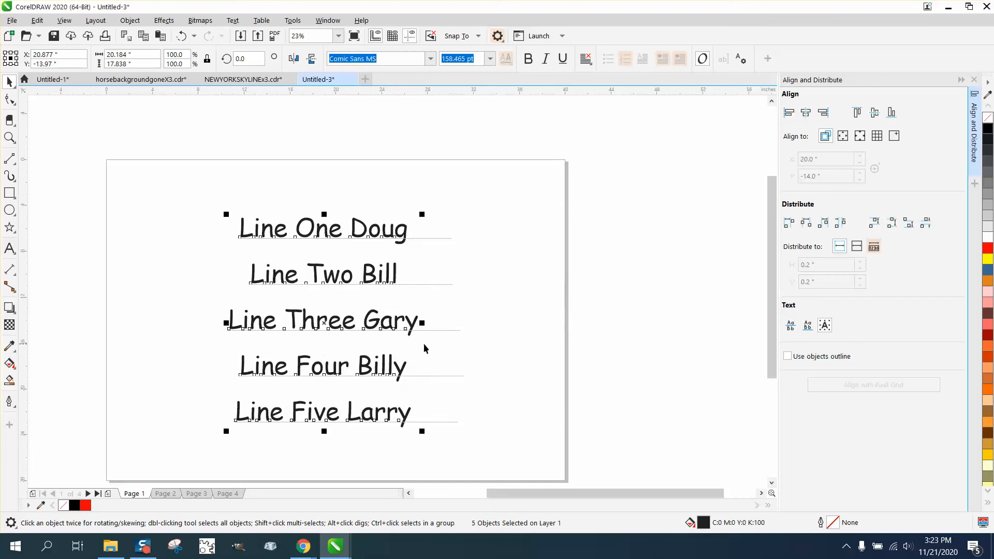
{"action": "mouse_move", "coordinate": [365, 329]}
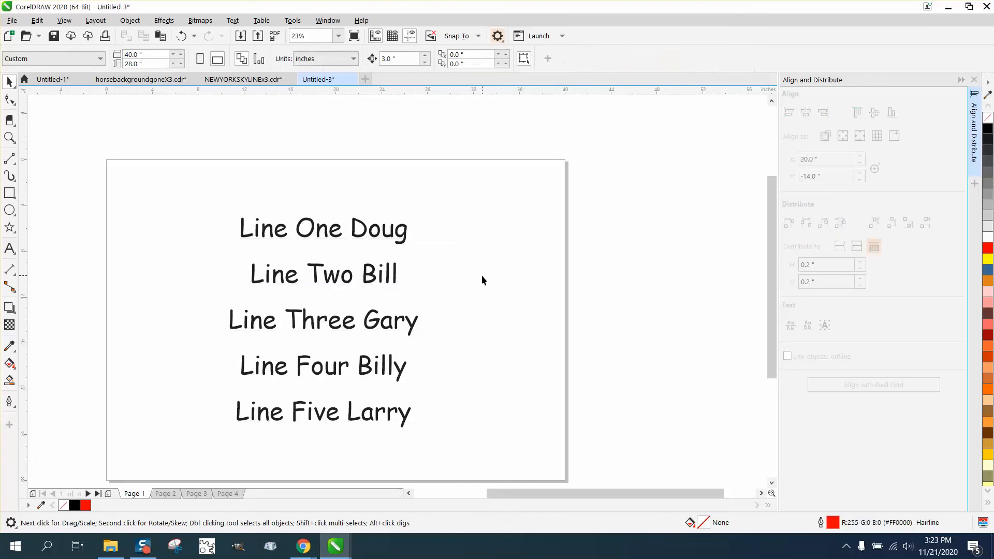
{"action": "mouse_move", "coordinate": [484, 281]}
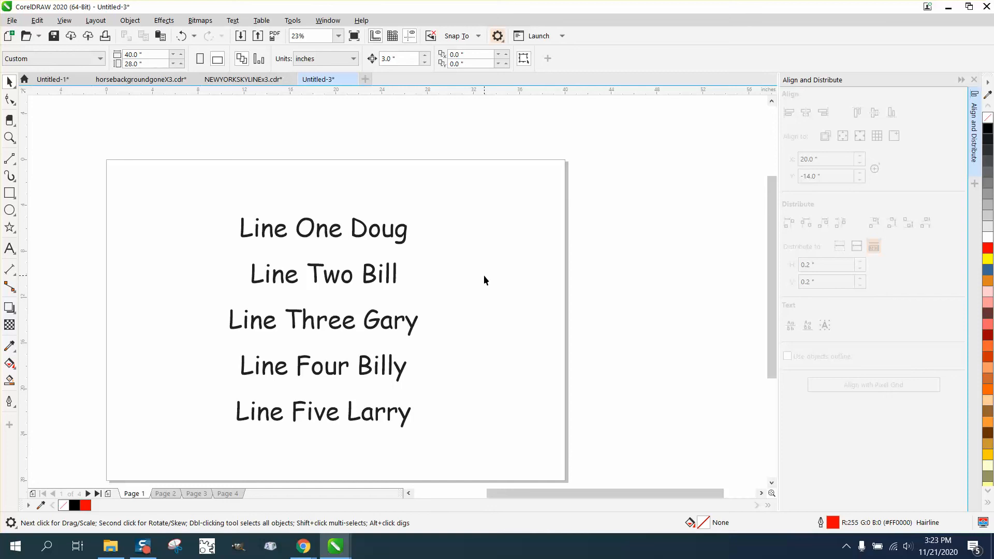